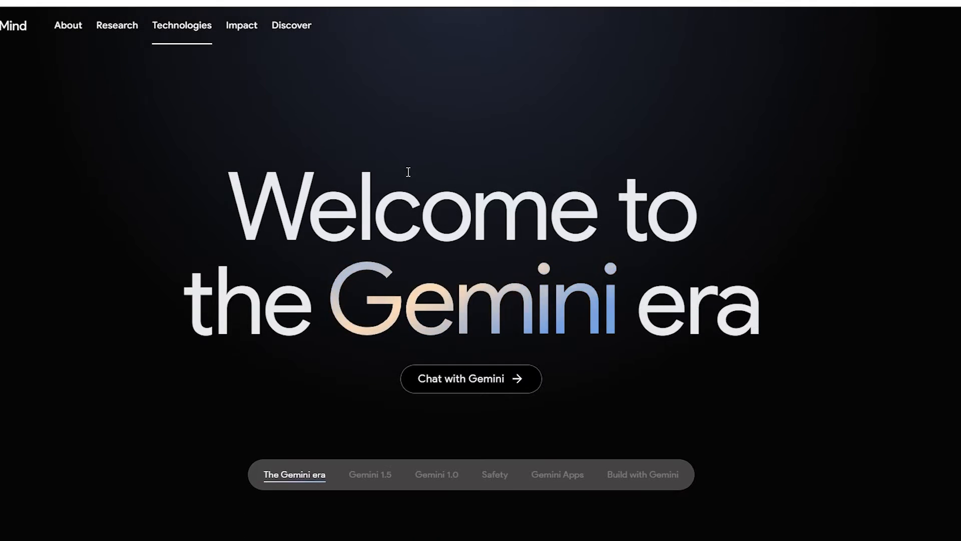
Step: Scroll the Gemini page and jump to the Gemini 1.5 section
scroll("down", 3)
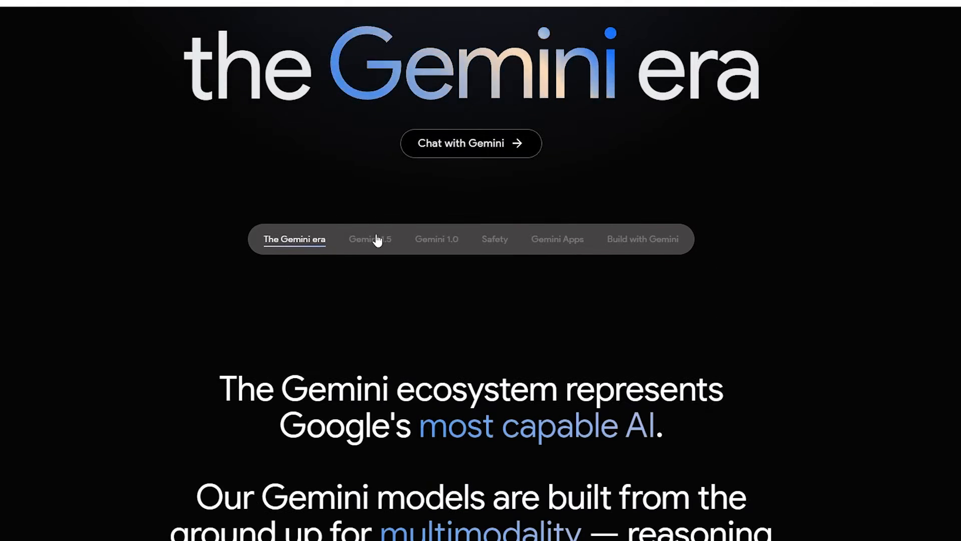
left_click(369, 238)
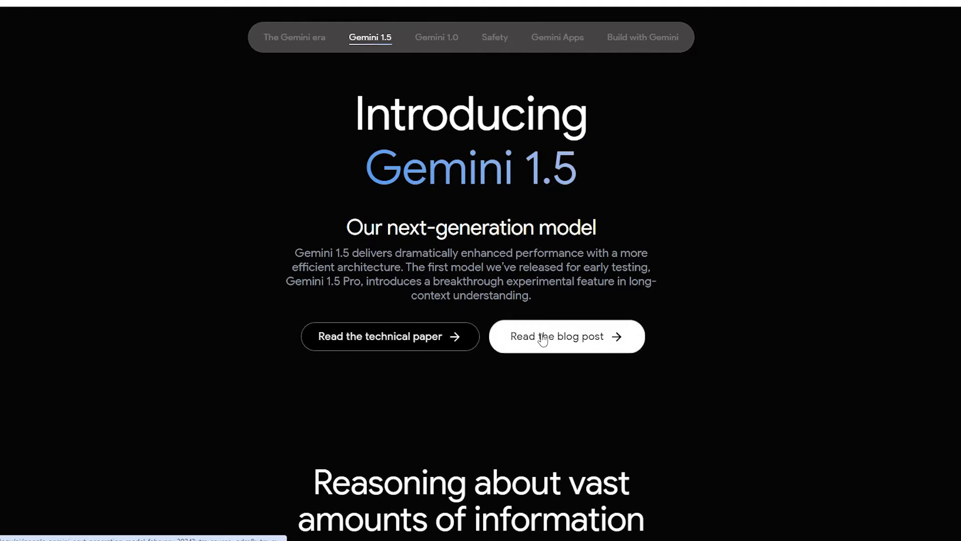
Step: Open the Gemini 1.5 blog post and scroll down to its Build and experiment section
left_click(557, 335)
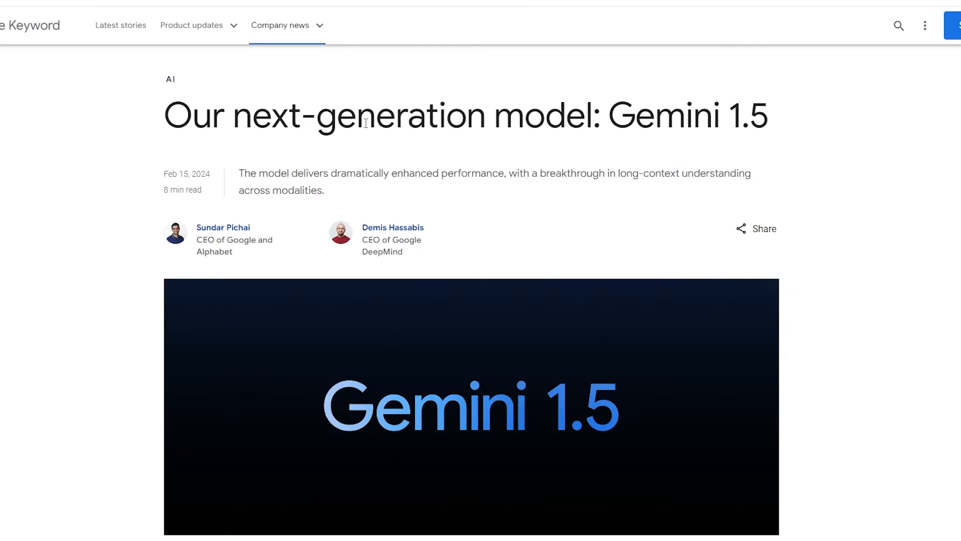
scroll("down", 3)
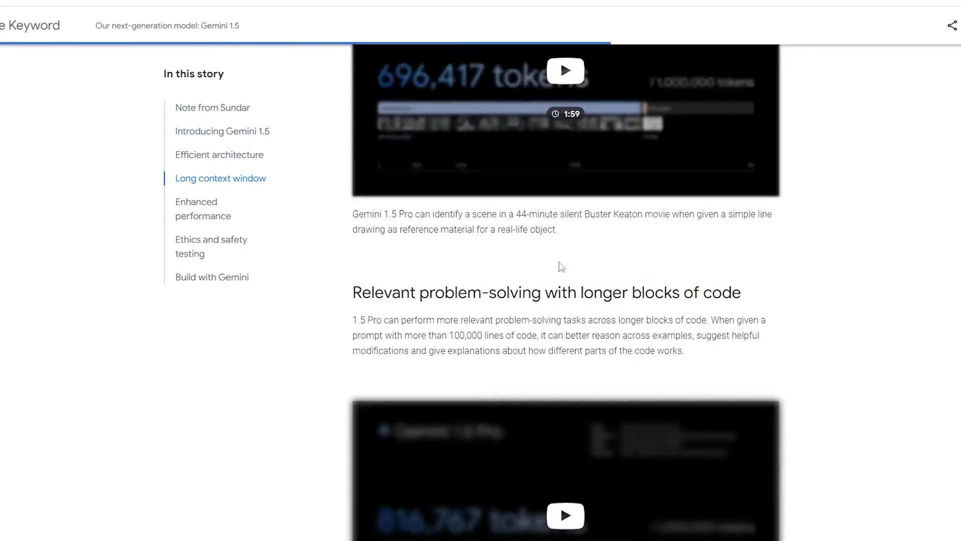
scroll("down", 3)
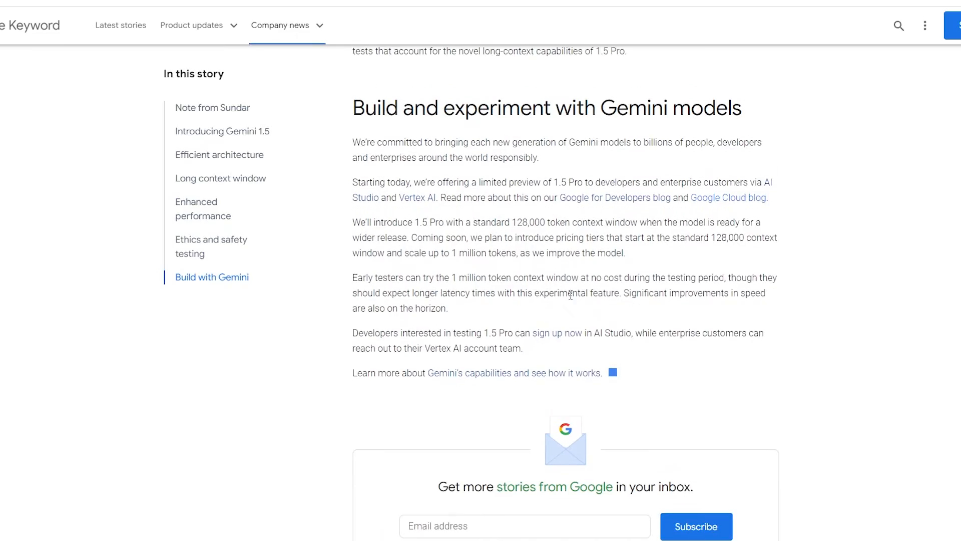
double_click(556, 332)
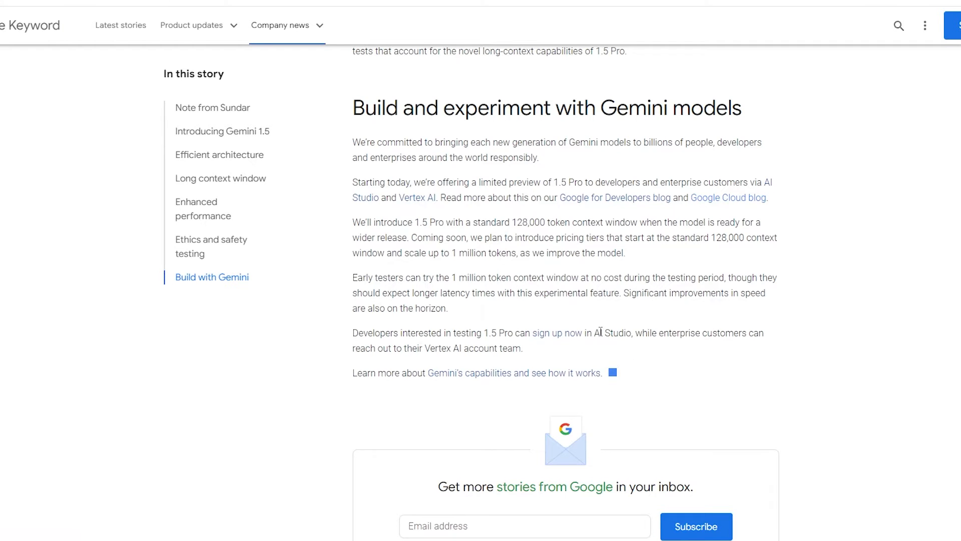
mouse_move(423, 361)
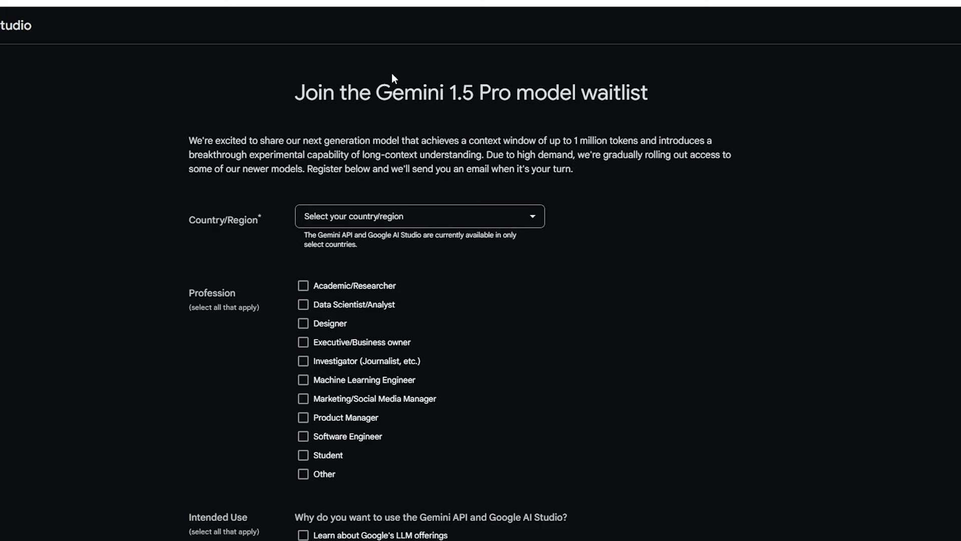
mouse_move(497, 98)
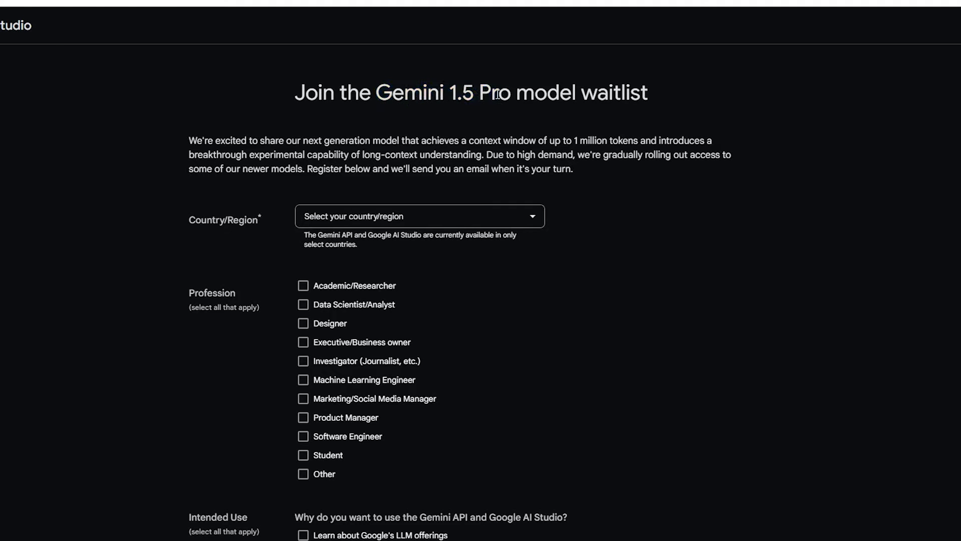
Step: Choose UK from the waitlist form's Country/Region list
left_click(419, 216)
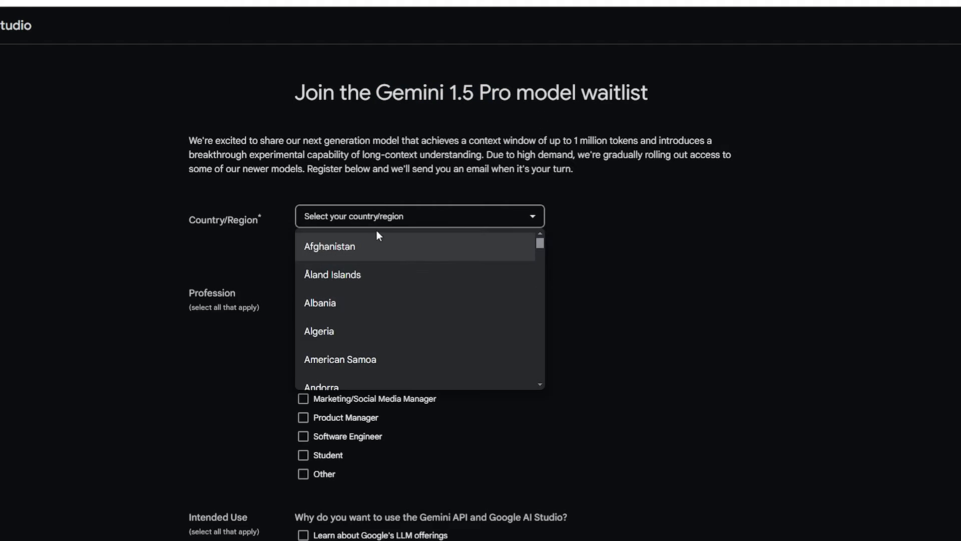
scroll("down", 3)
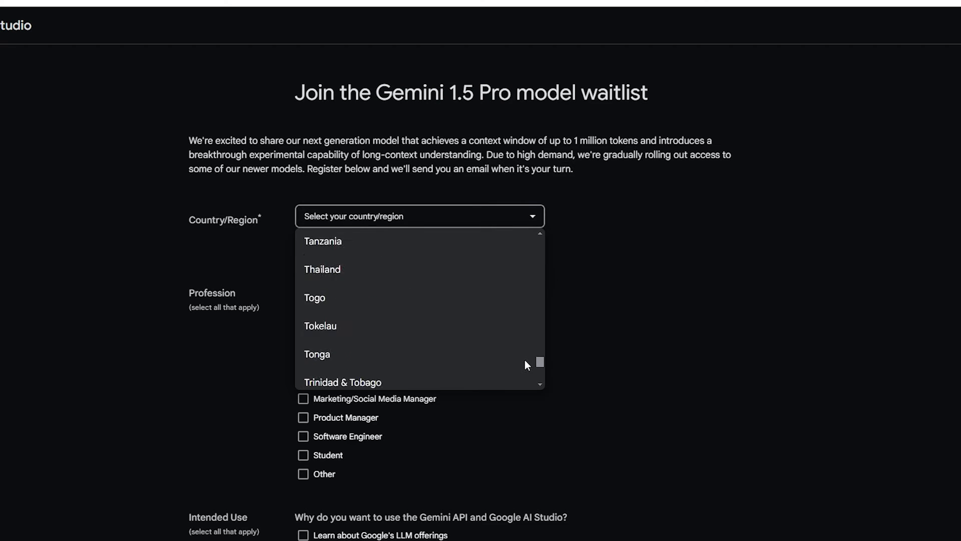
scroll("down", 3)
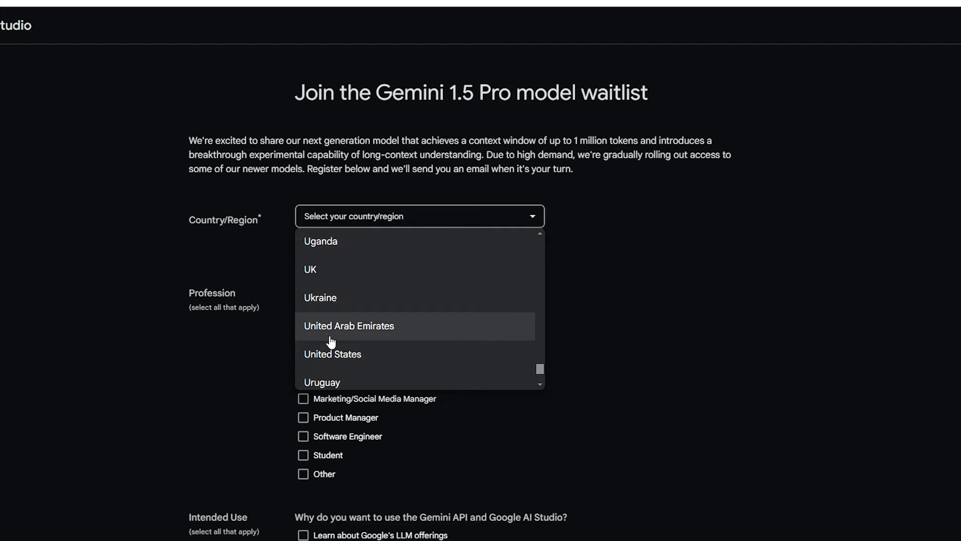
left_click(309, 268)
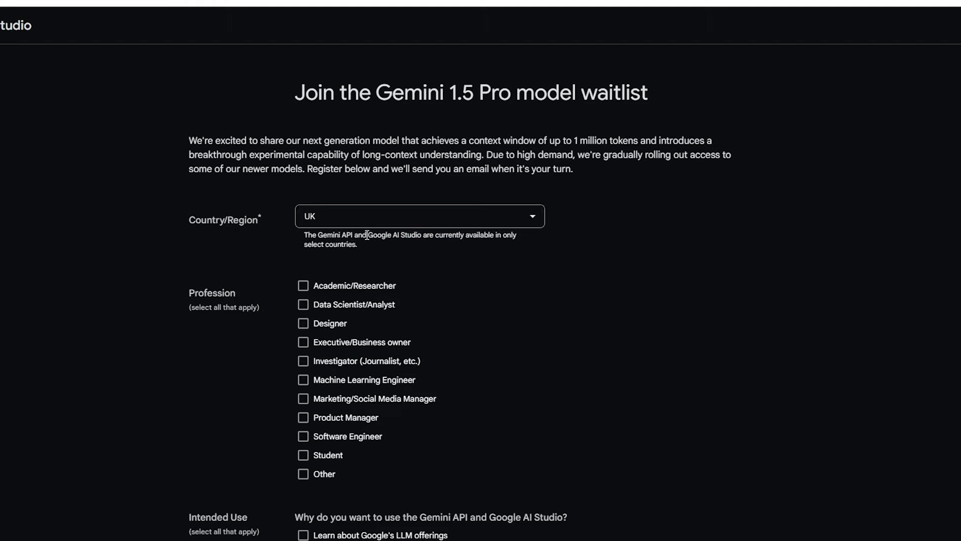
Step: Reopen the Country/Region list to confirm UK is selected
left_click_drag(319, 234, 357, 244)
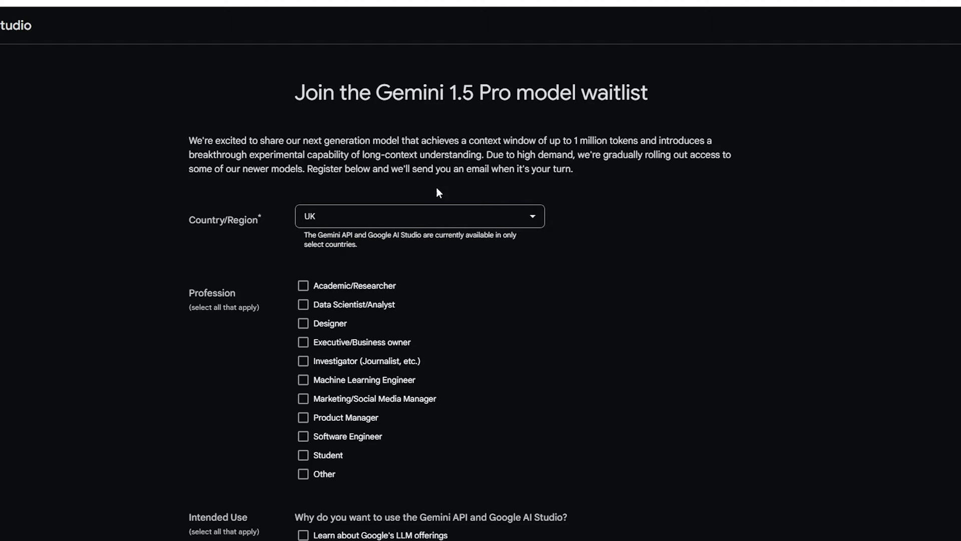
mouse_move(361, 219)
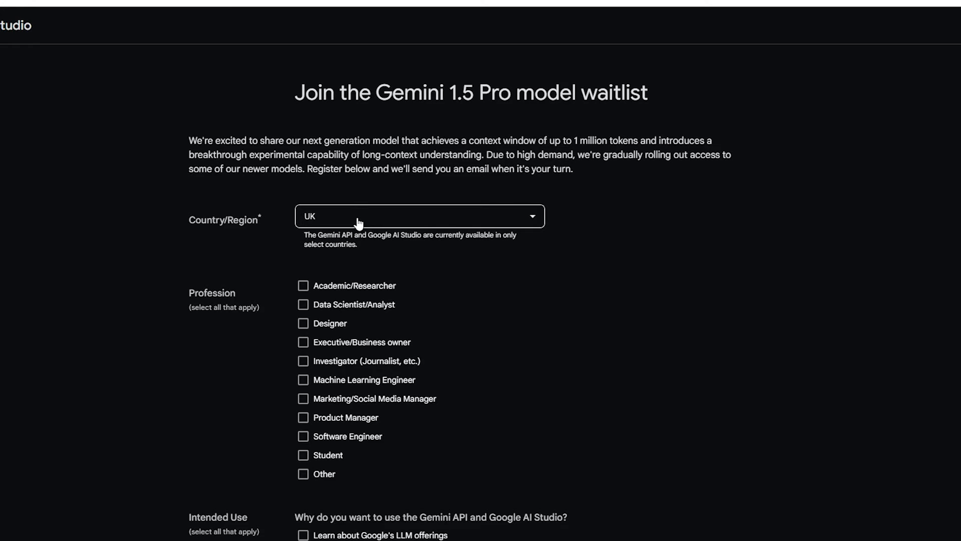
left_click(419, 216)
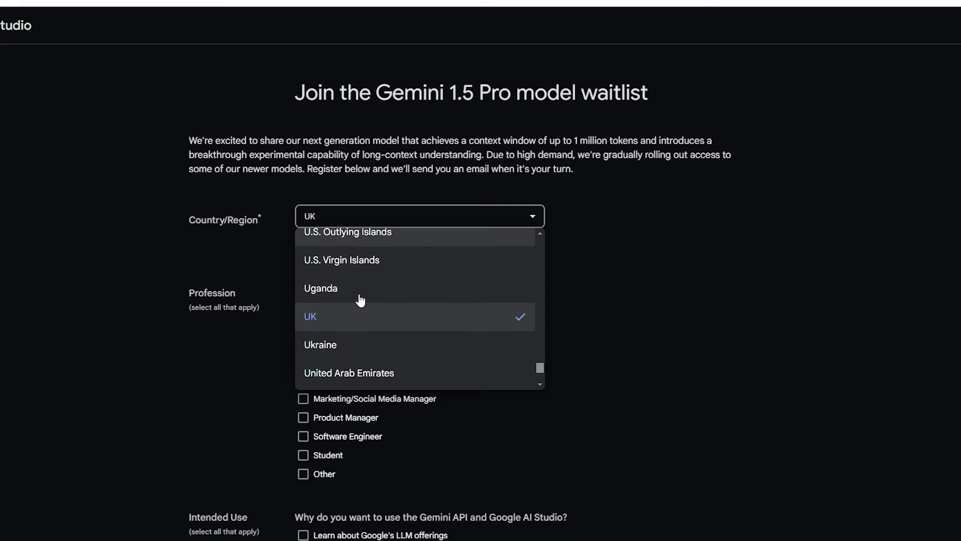
scroll("down", 3)
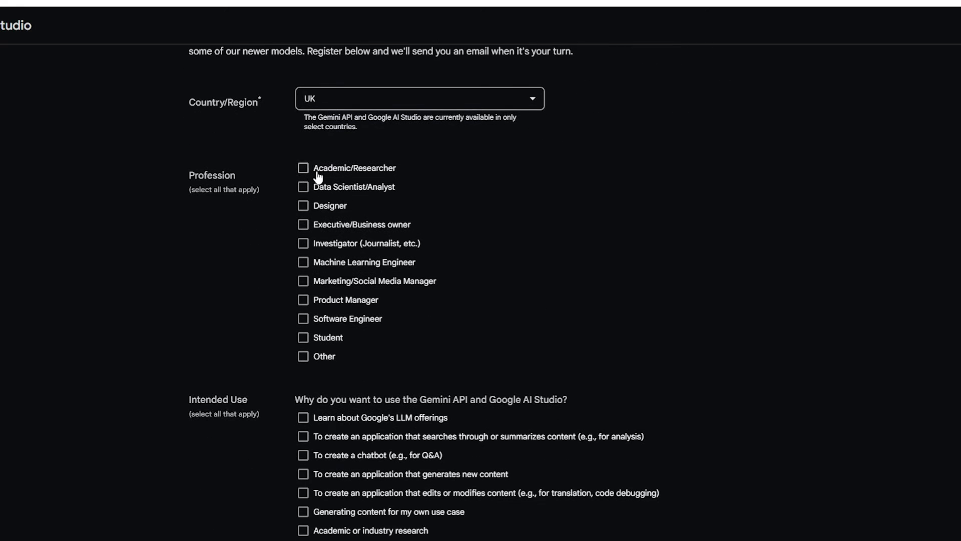
mouse_move(313, 218)
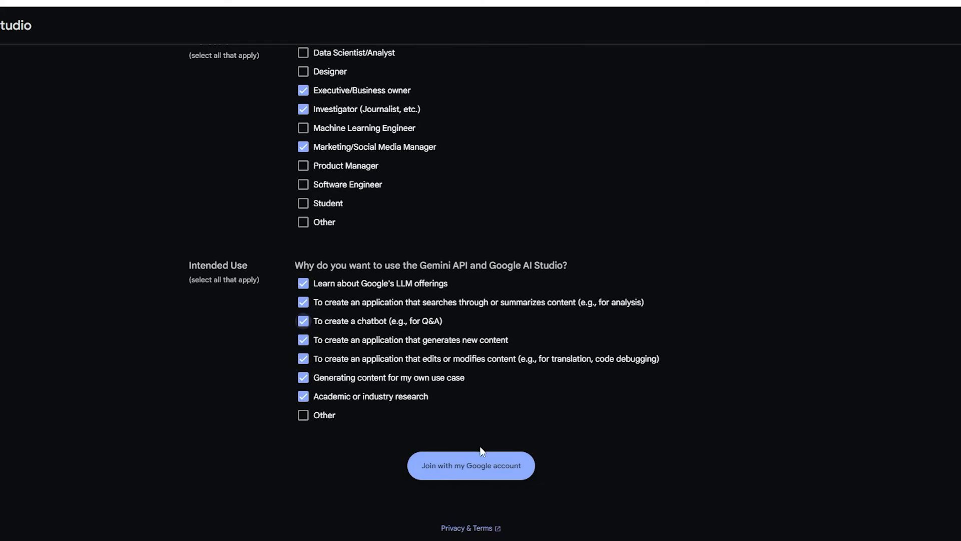
Step: Submit the Gemini 1.5 Pro waitlist form with the Google account
left_click(470, 465)
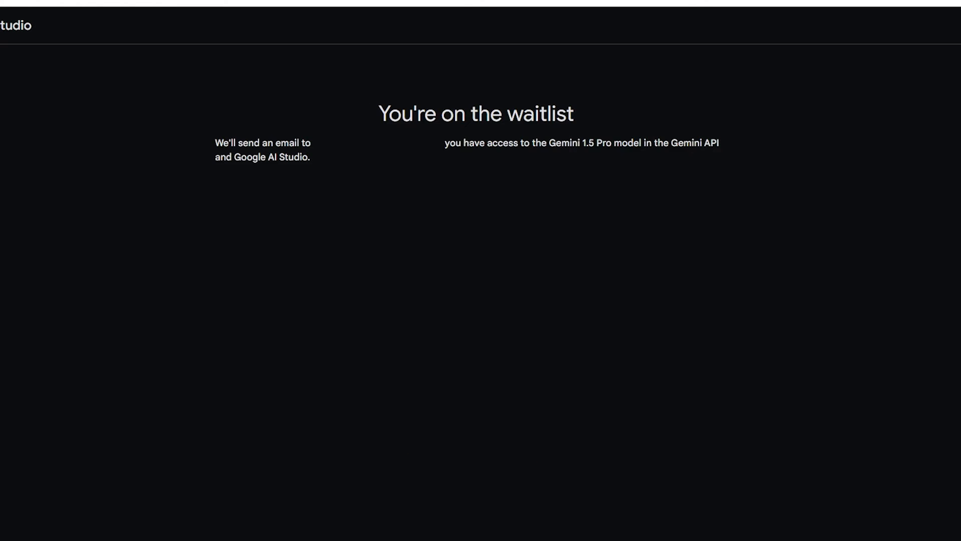
mouse_move(523, 147)
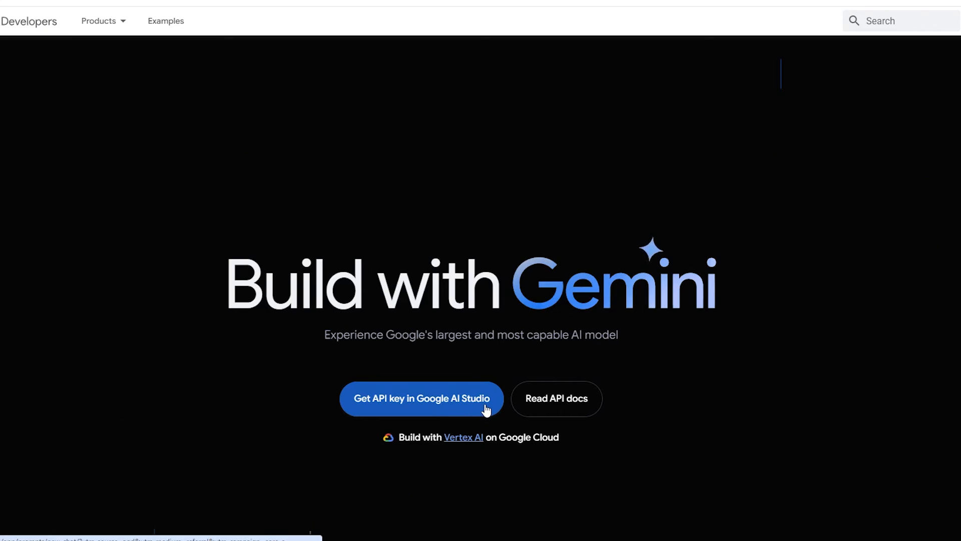
Step: Follow 'Get API key in Google AI Studio' to the available regions page
left_click(421, 398)
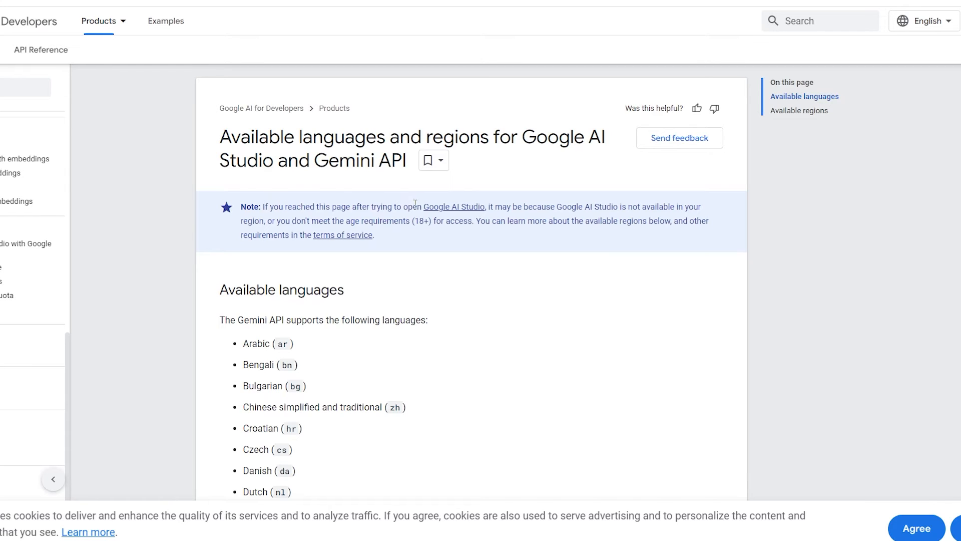
mouse_move(568, 208)
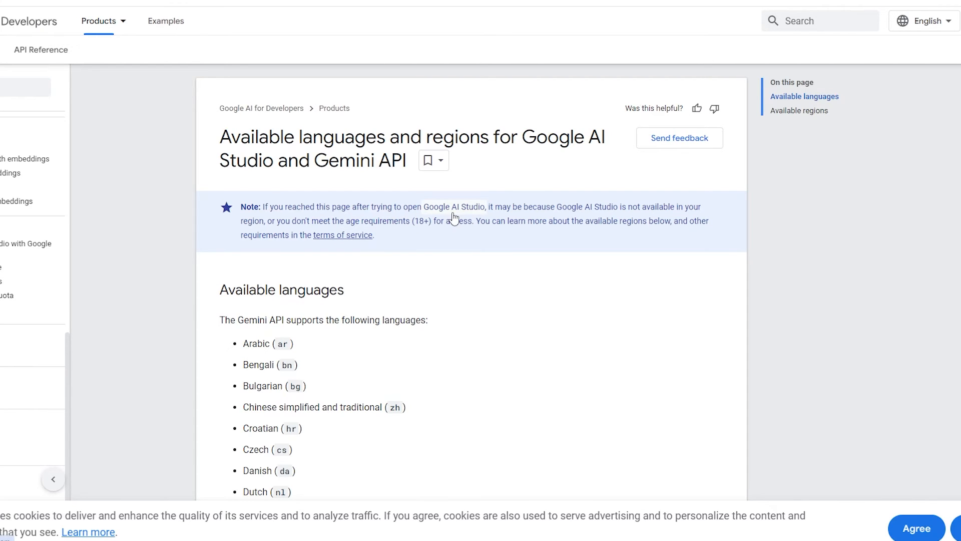
scroll("down", 3)
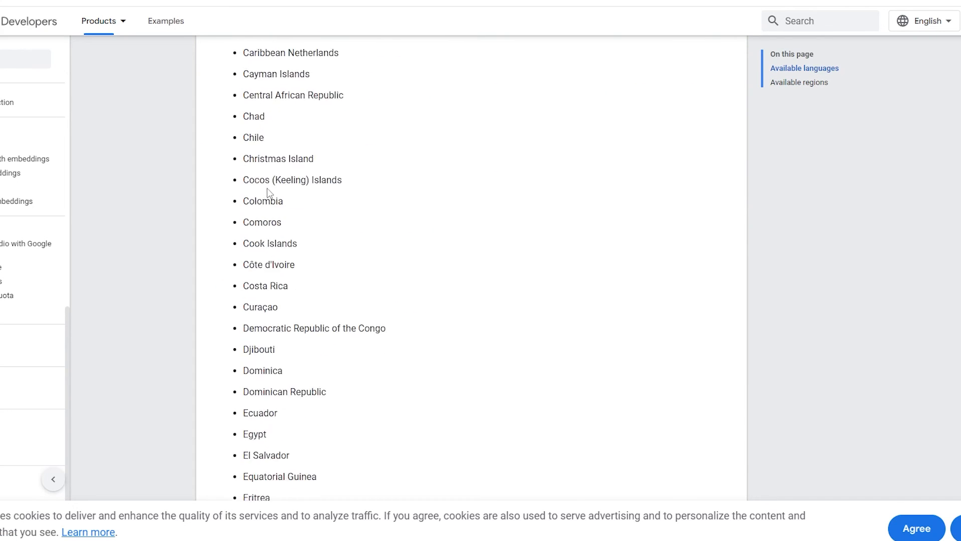
scroll("down", 3)
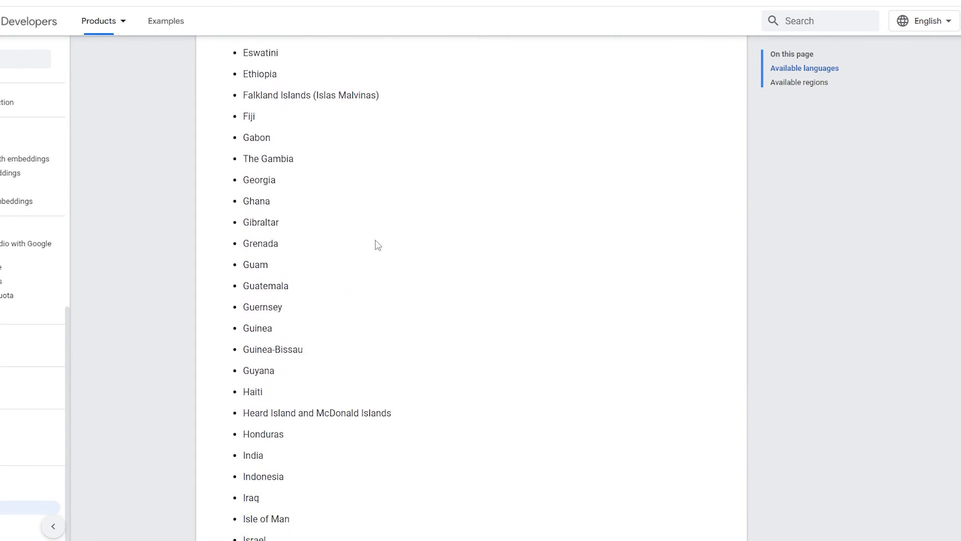
scroll("down", 3)
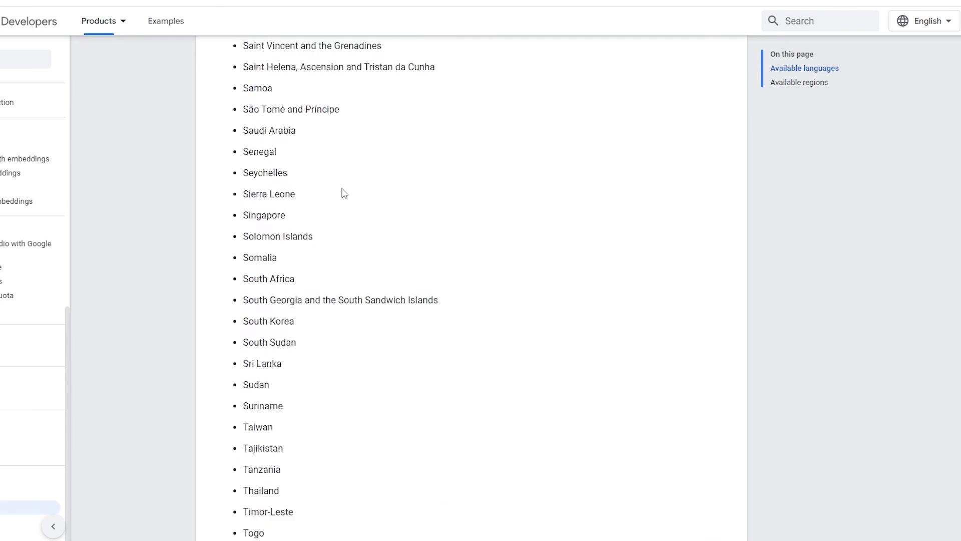
scroll("down", 3)
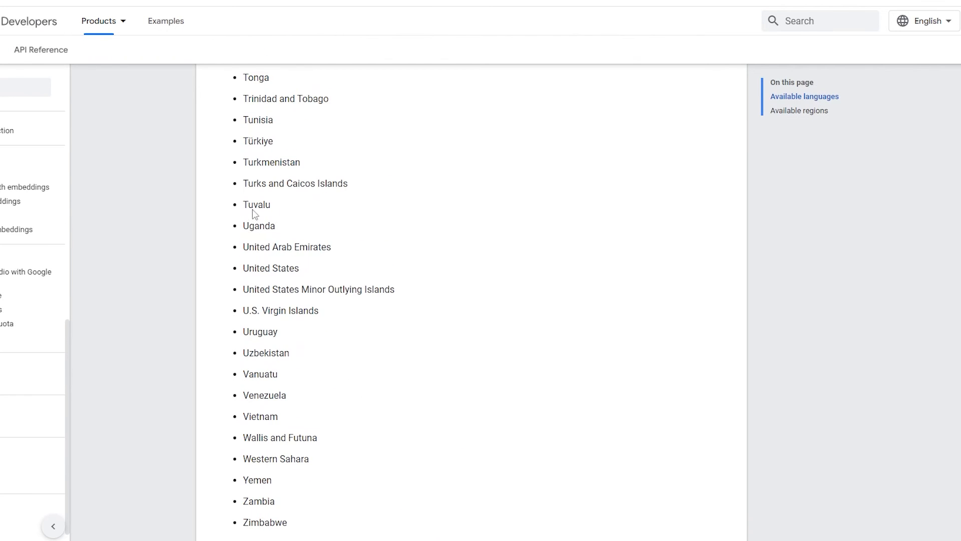
scroll("up", 3)
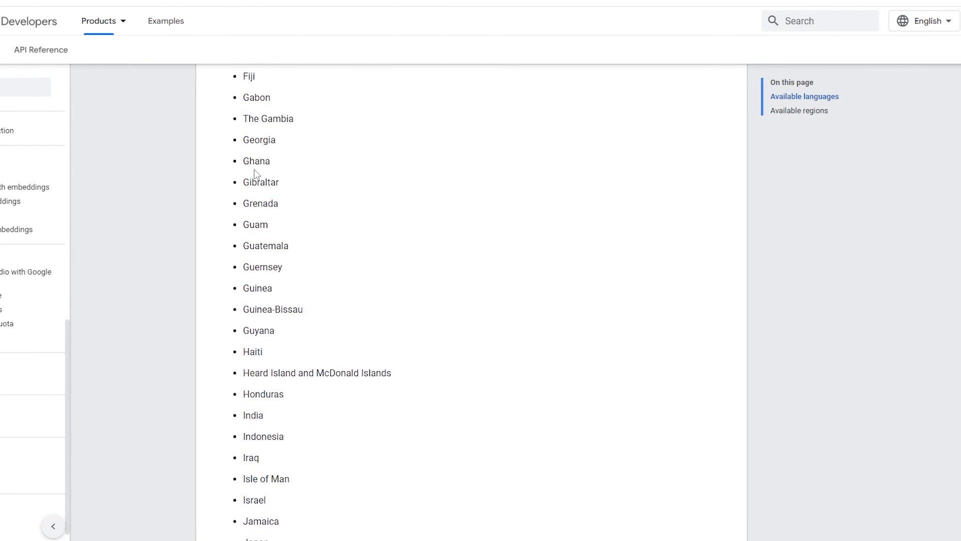
scroll("up", 3)
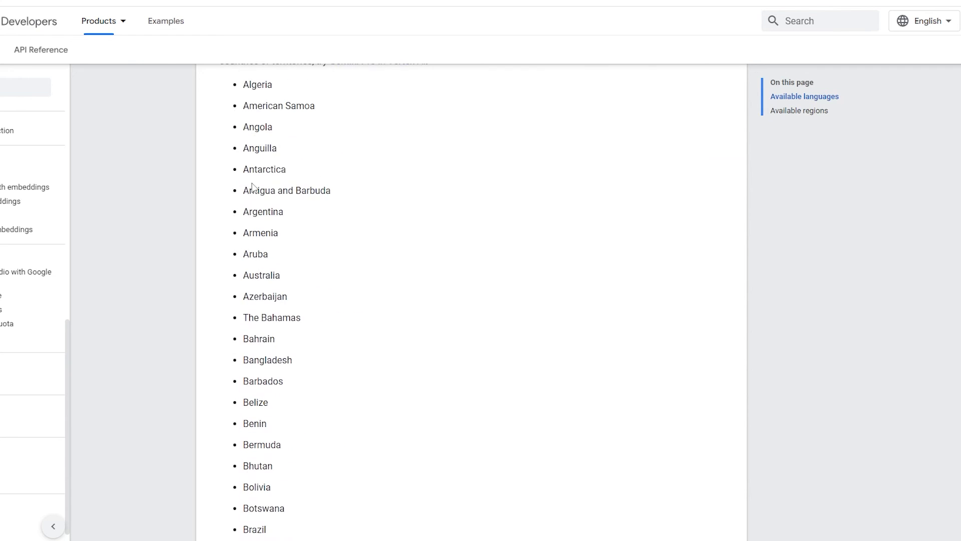
scroll("down", 3)
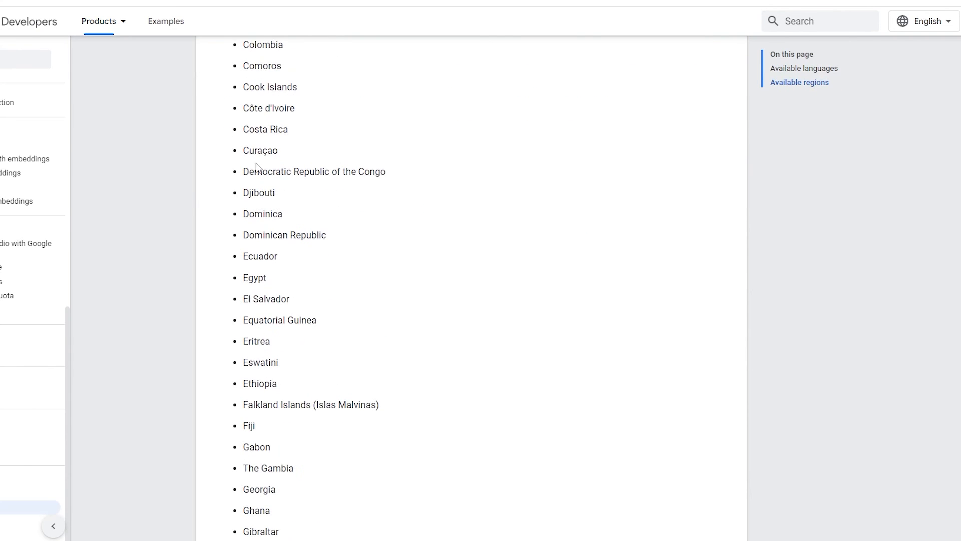
scroll("down", 3)
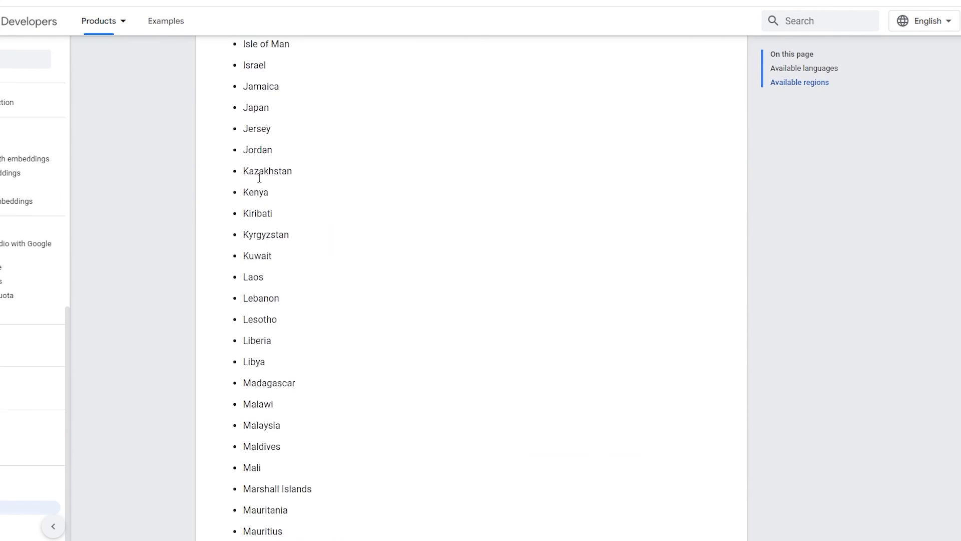
scroll("down", 3)
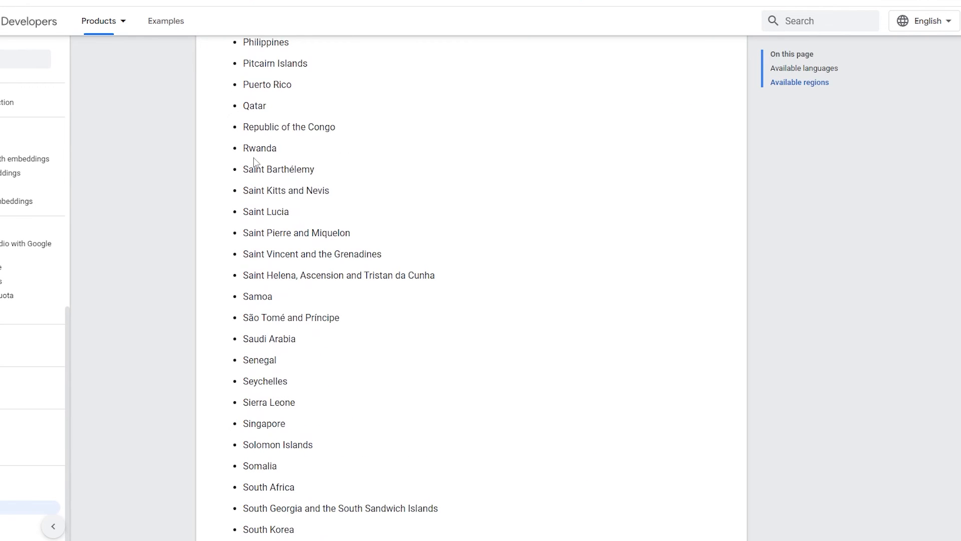
scroll("down", 3)
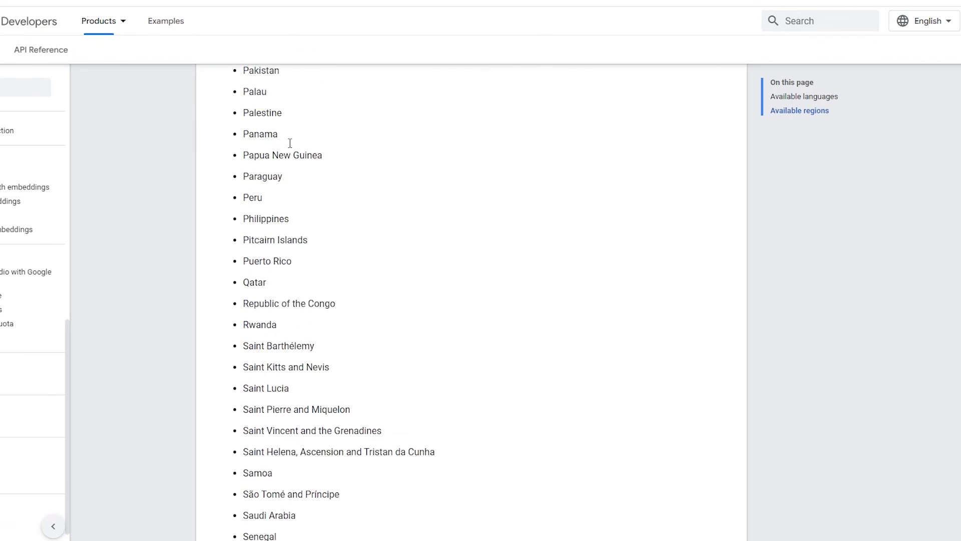
scroll("up", 3)
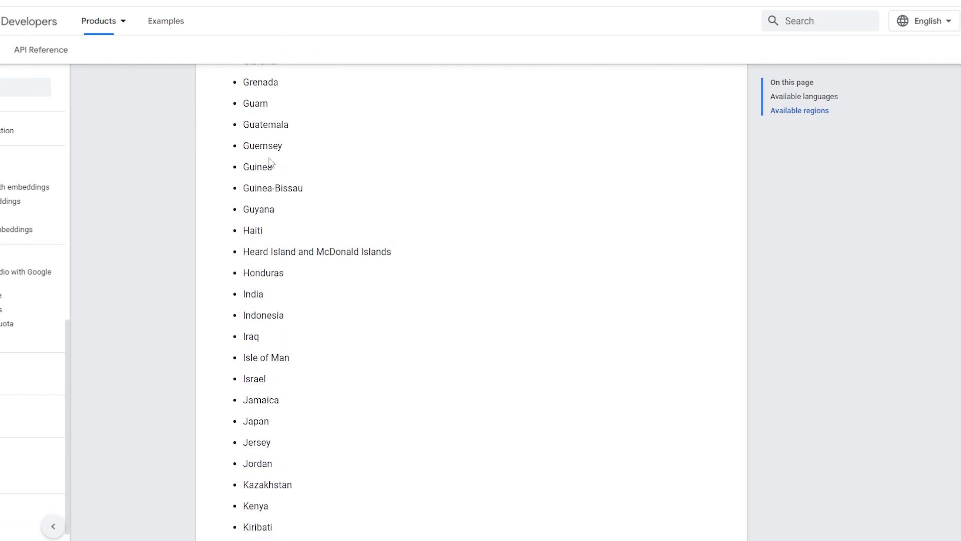
scroll("up", 3)
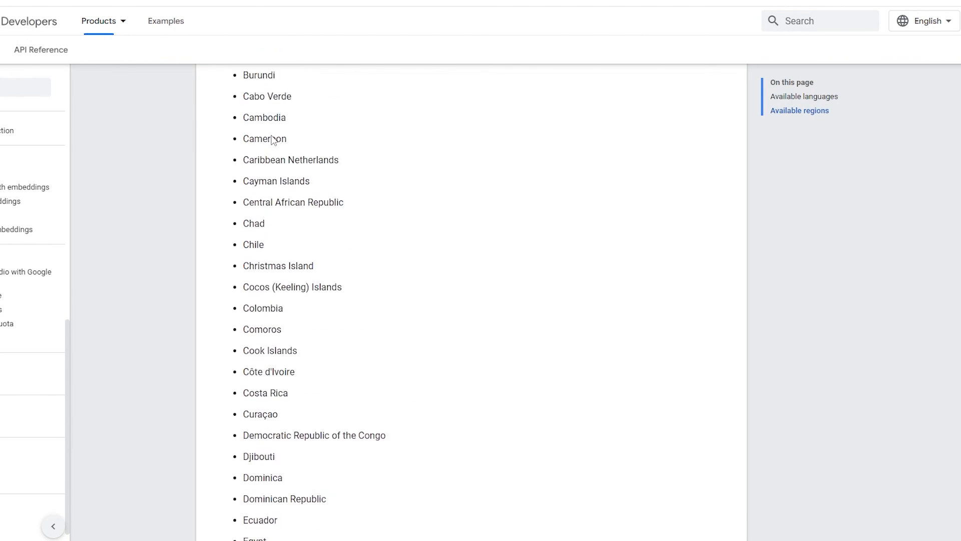
scroll("up", 3)
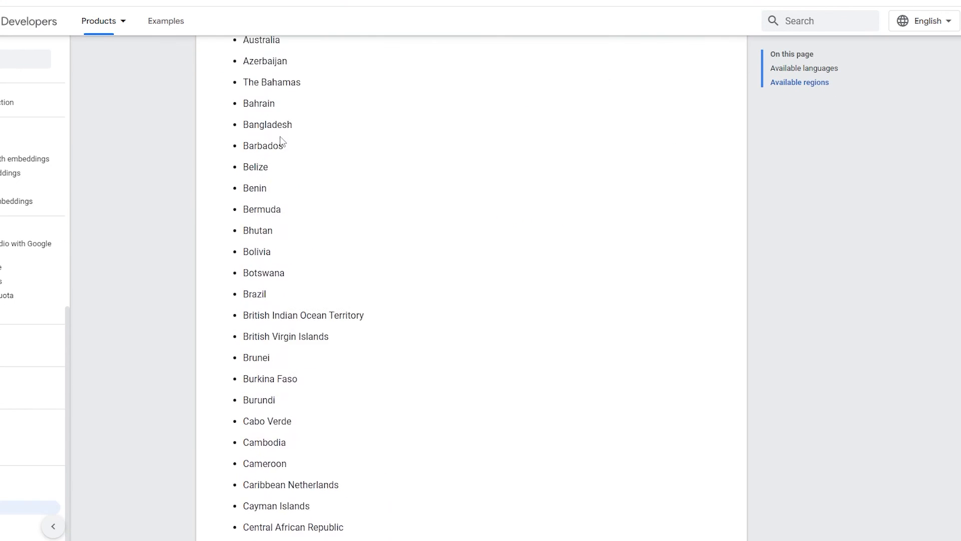
scroll("down", 3)
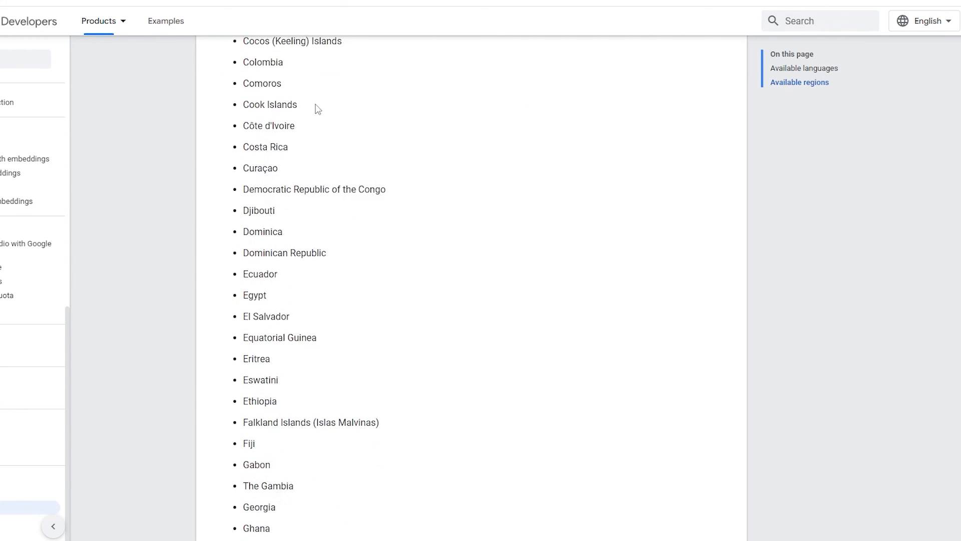
scroll("down", 3)
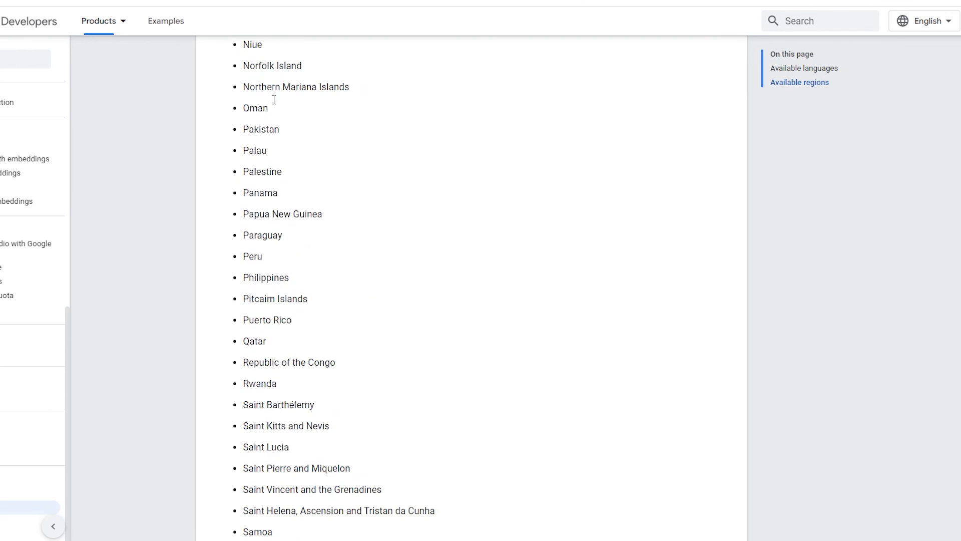
scroll("up", 3)
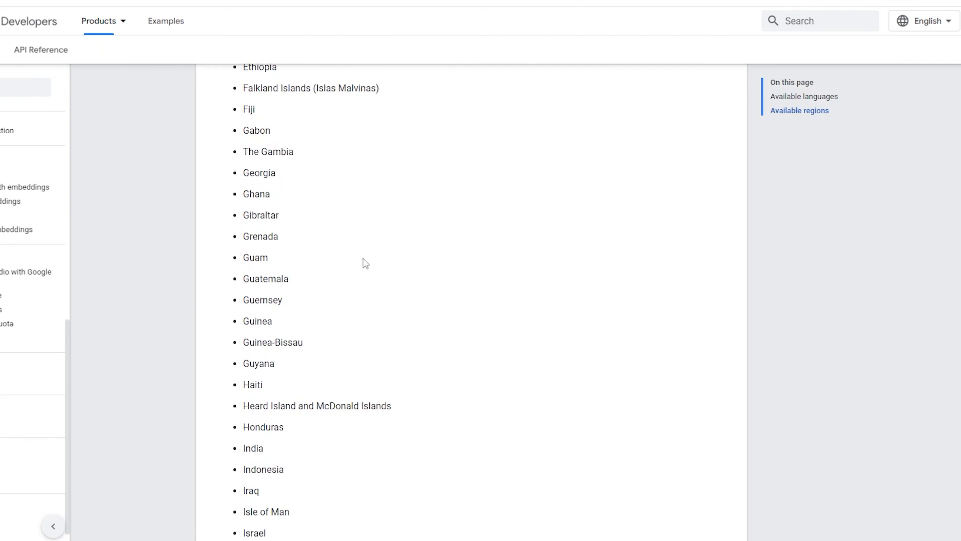